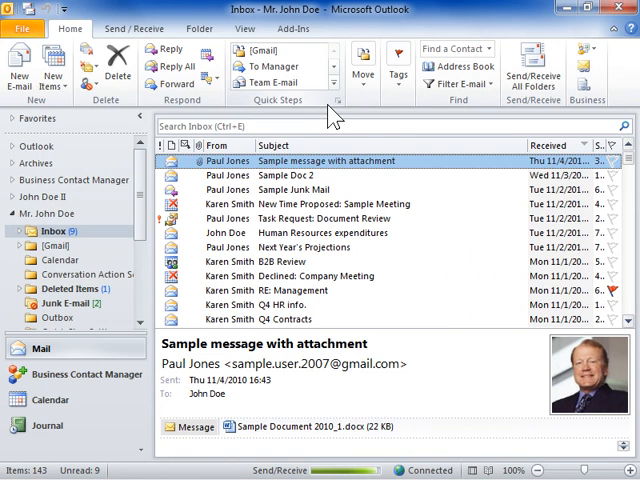
Reach the Outlook Options window on its General page from the File tab.
left_click(24, 28)
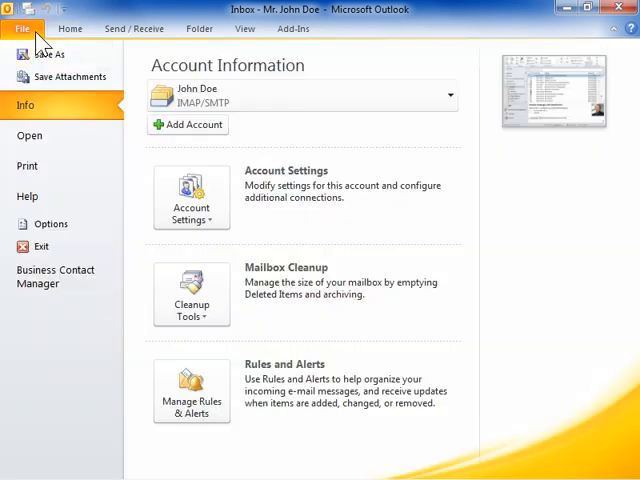
left_click(22, 28)
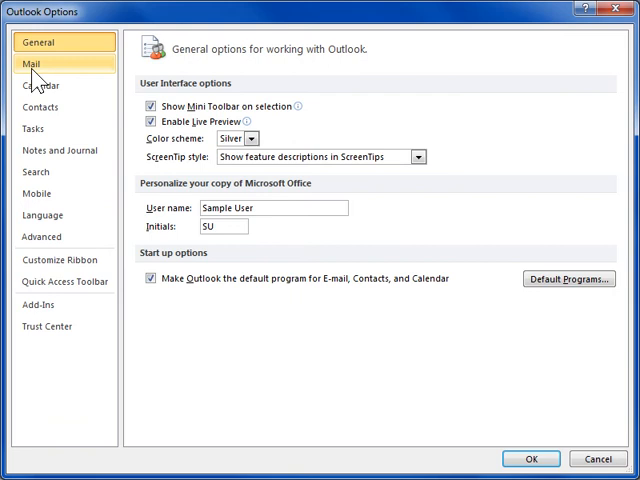
In Mail settings, turn on 'Mark items as read when viewed in the Reading Pane' and confirm.
left_click(36, 64)
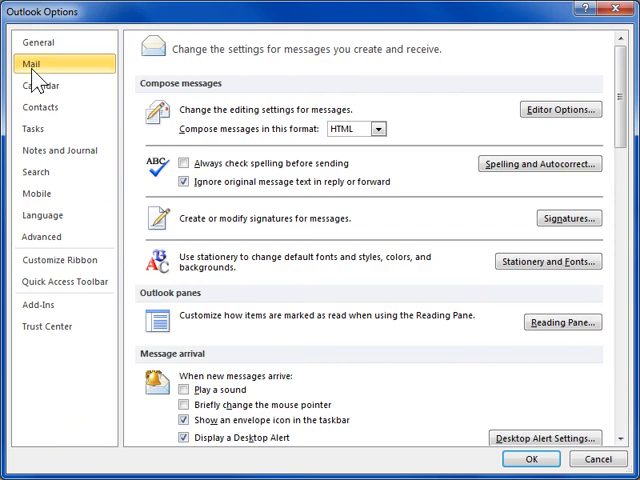
mouse_move(196, 312)
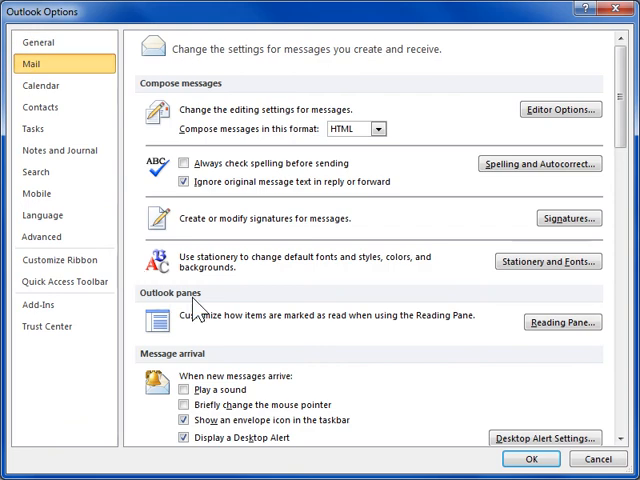
left_click(562, 322)
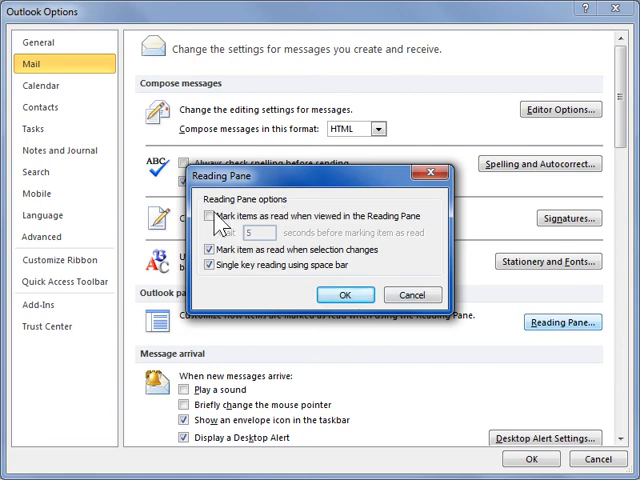
left_click(210, 218)
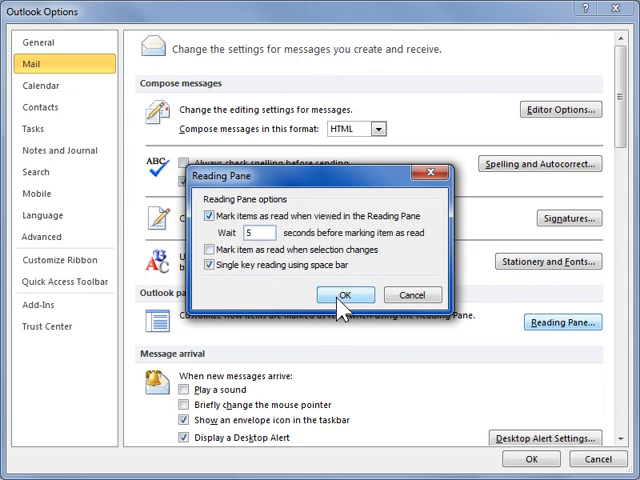
left_click(344, 294)
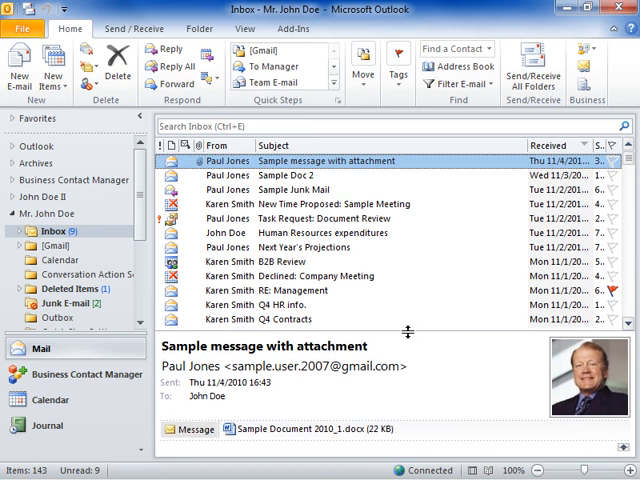
Drag the Reading Pane border upward so the sample message's body text shows.
left_click_drag(410, 330, 410, 288)
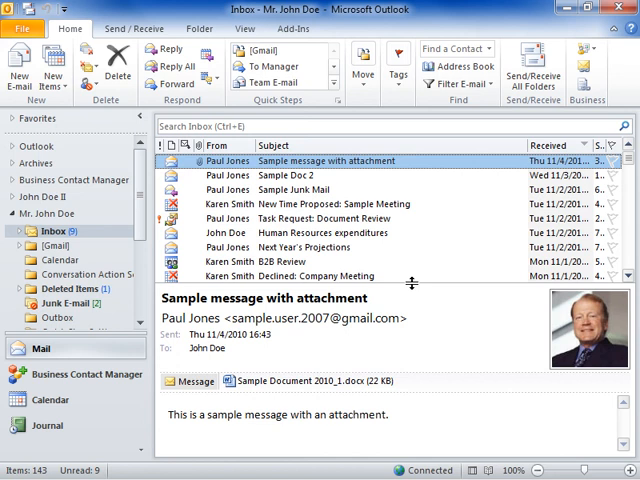
mouse_move(410, 290)
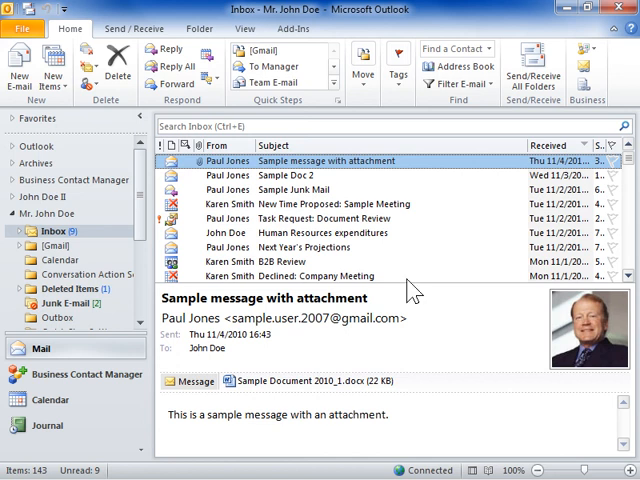
From the View tab, set the Reading Pane position to Right of the message list.
left_click(244, 28)
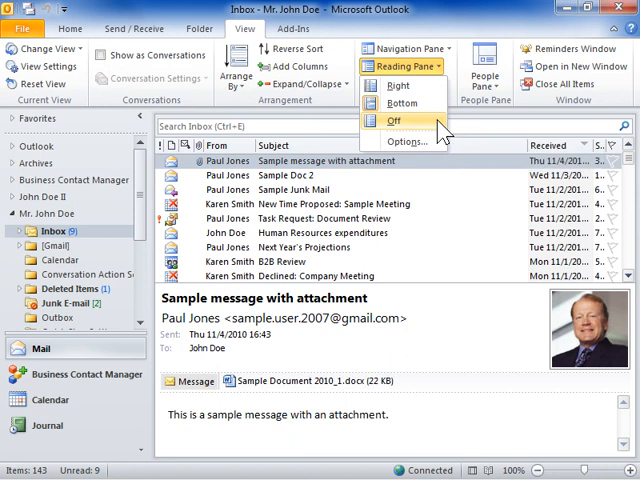
mouse_move(404, 104)
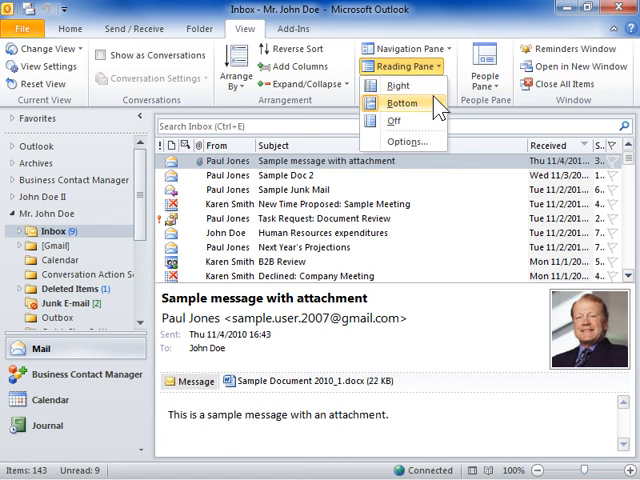
left_click(396, 84)
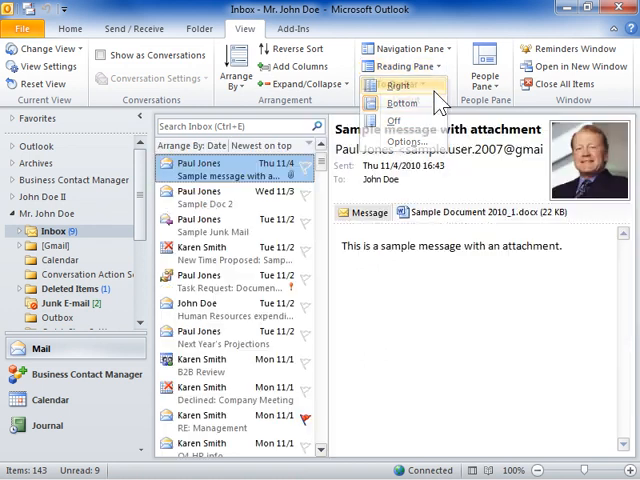
left_click(396, 120)
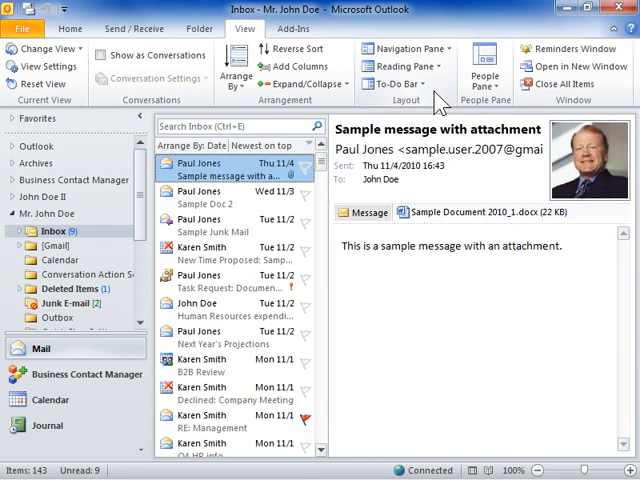
mouse_move(448, 288)
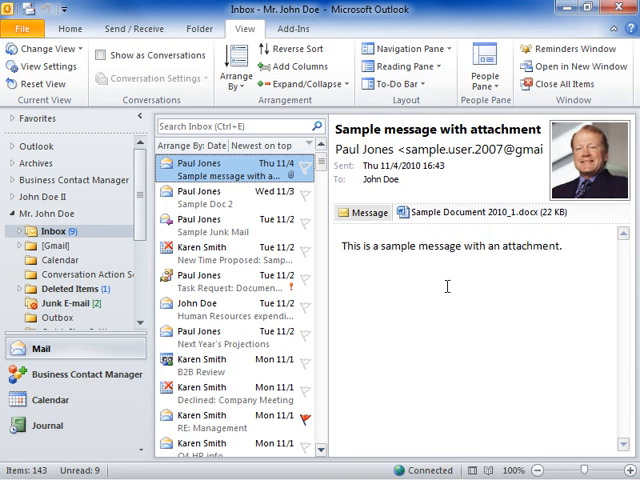